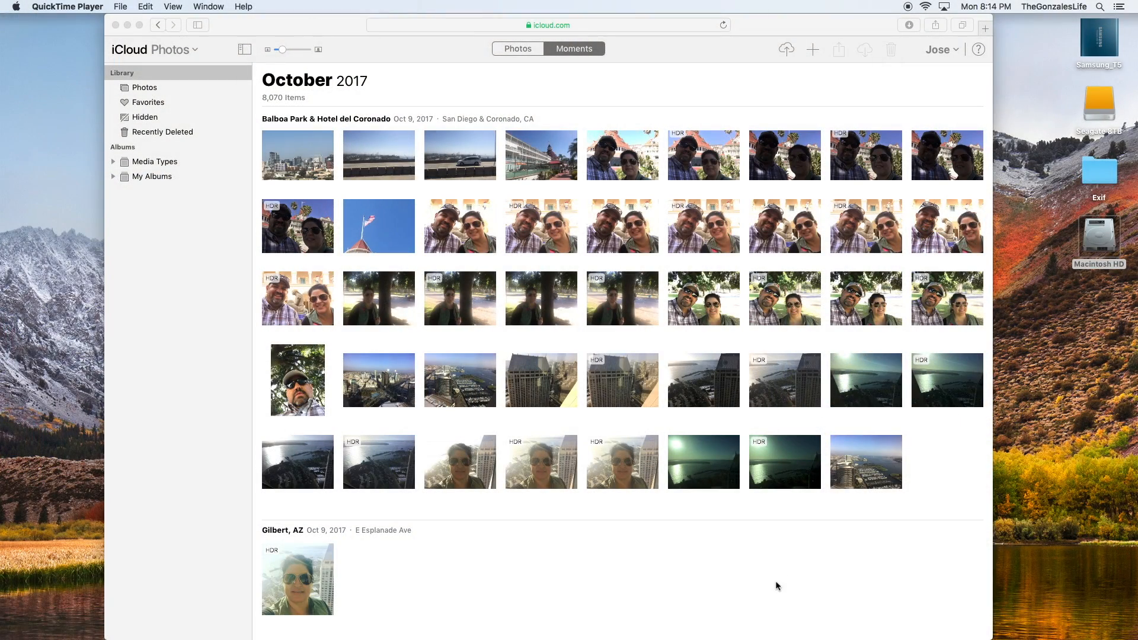
pyautogui.moveTo(744, 545)
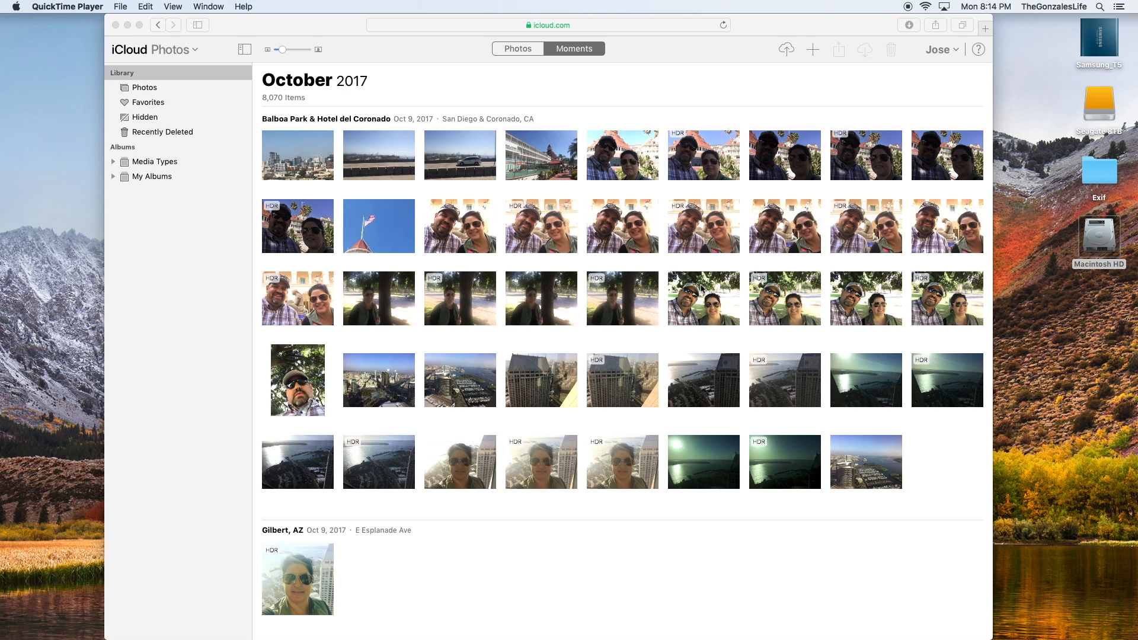
pyautogui.moveTo(701, 285)
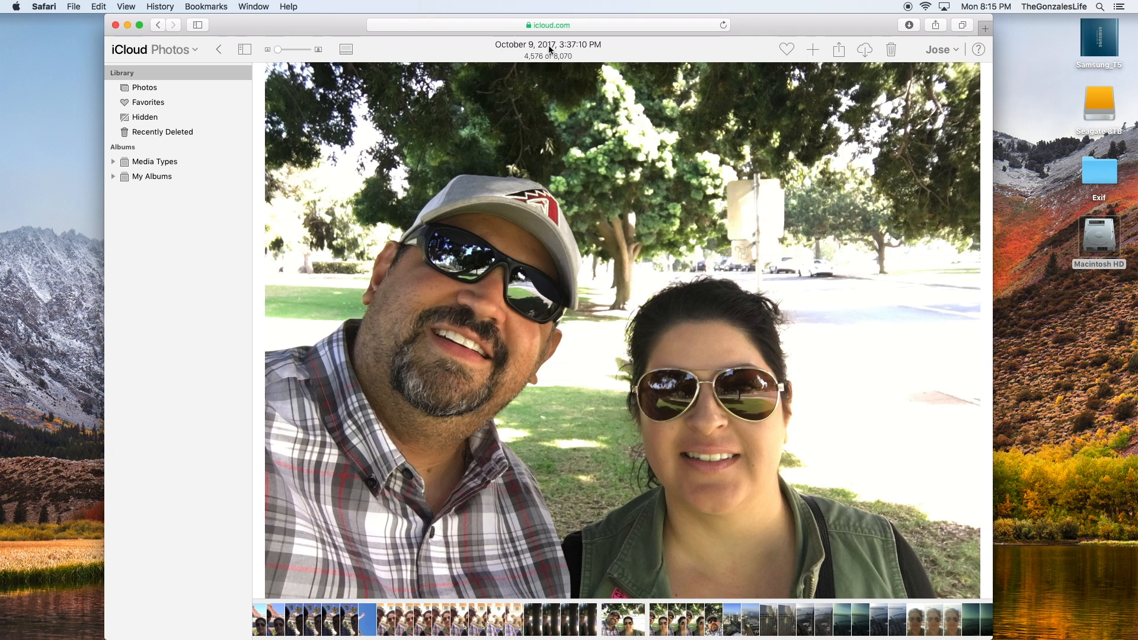
pyautogui.moveTo(898, 408)
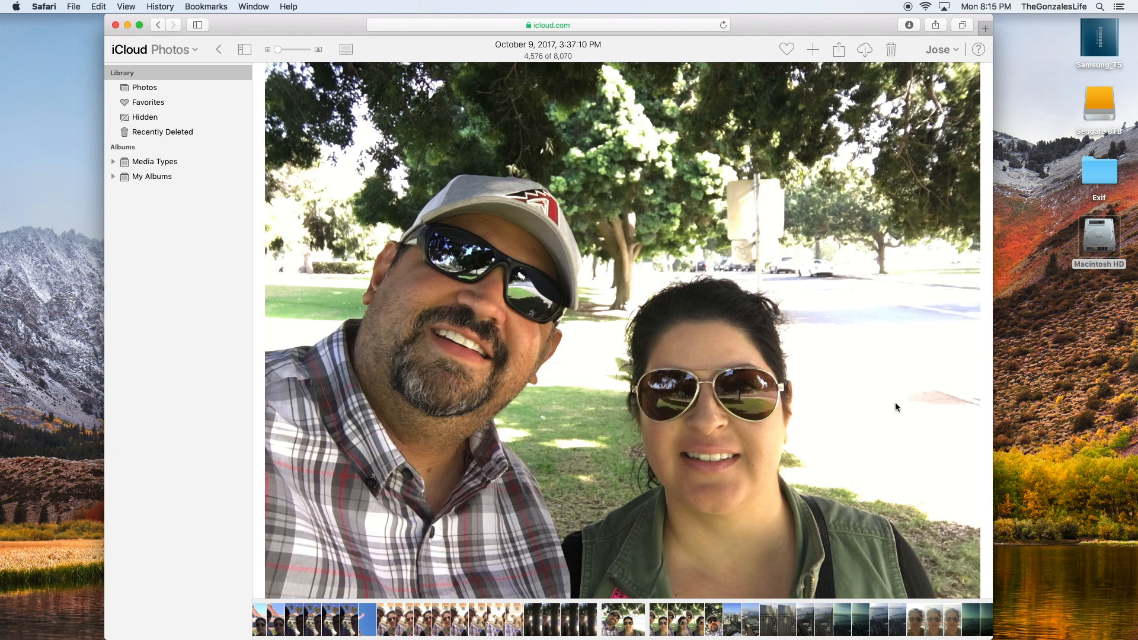
pyautogui.moveTo(950, 125)
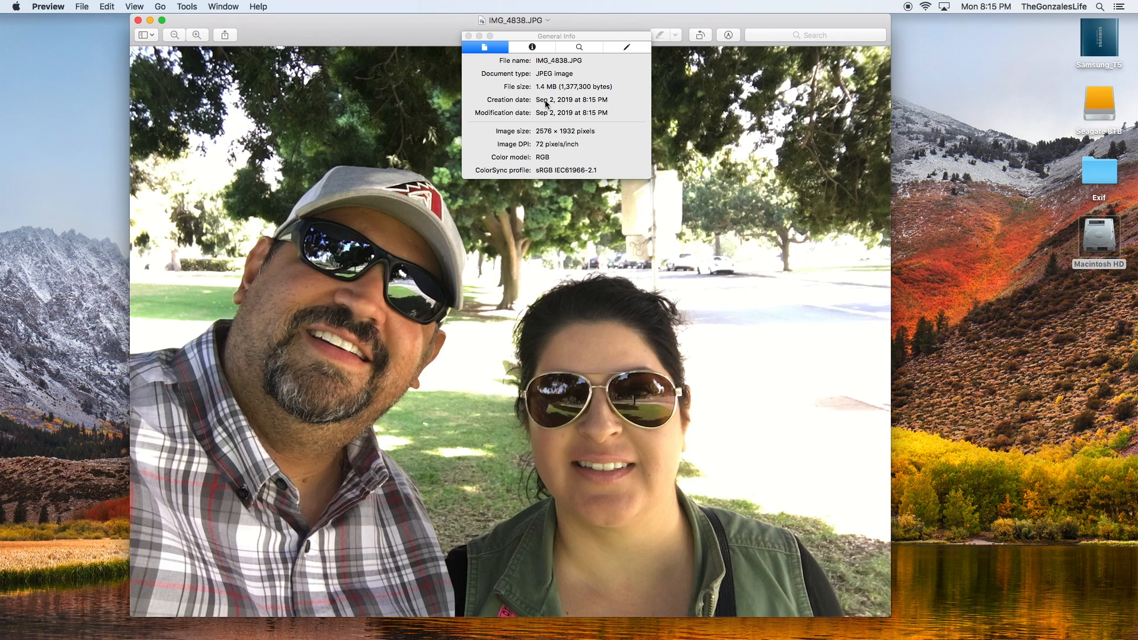
pyautogui.moveTo(593, 107)
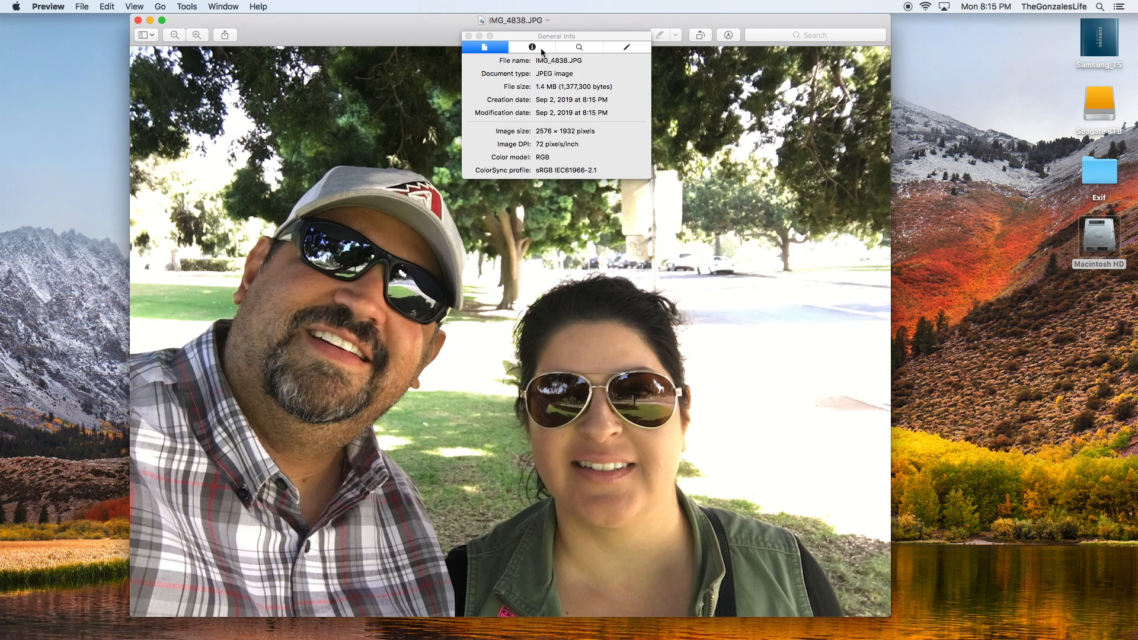
# - Confirm IMG_4838.JPG's Oct 9, 2017 Exif date and San Diego GPS location in Preview's inspector
pyautogui.click(590, 47)
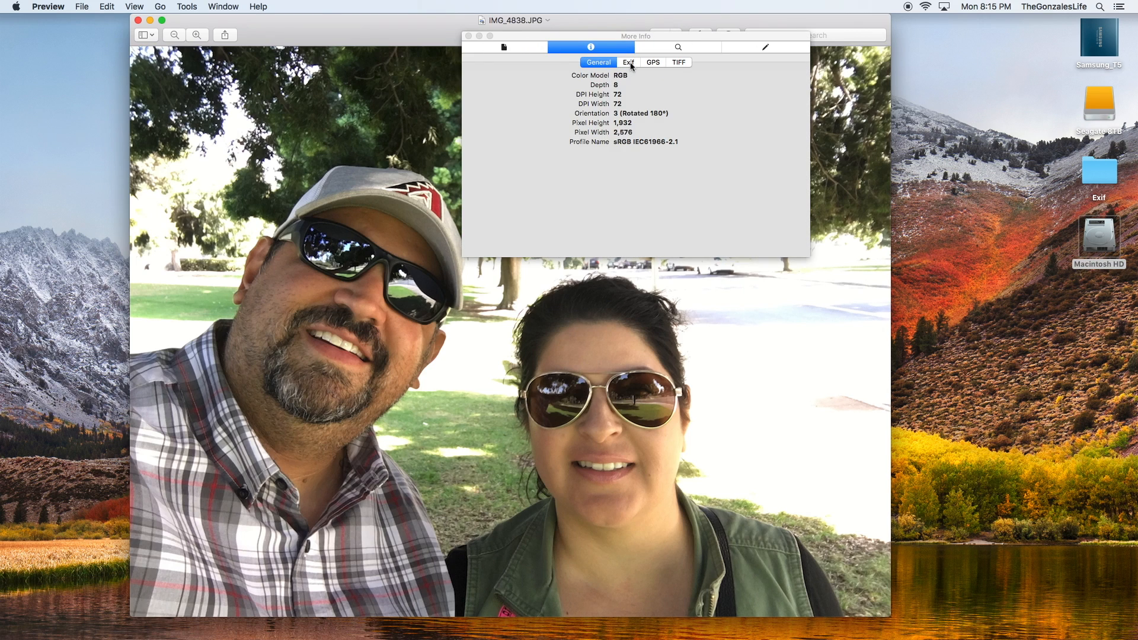
pyautogui.click(627, 61)
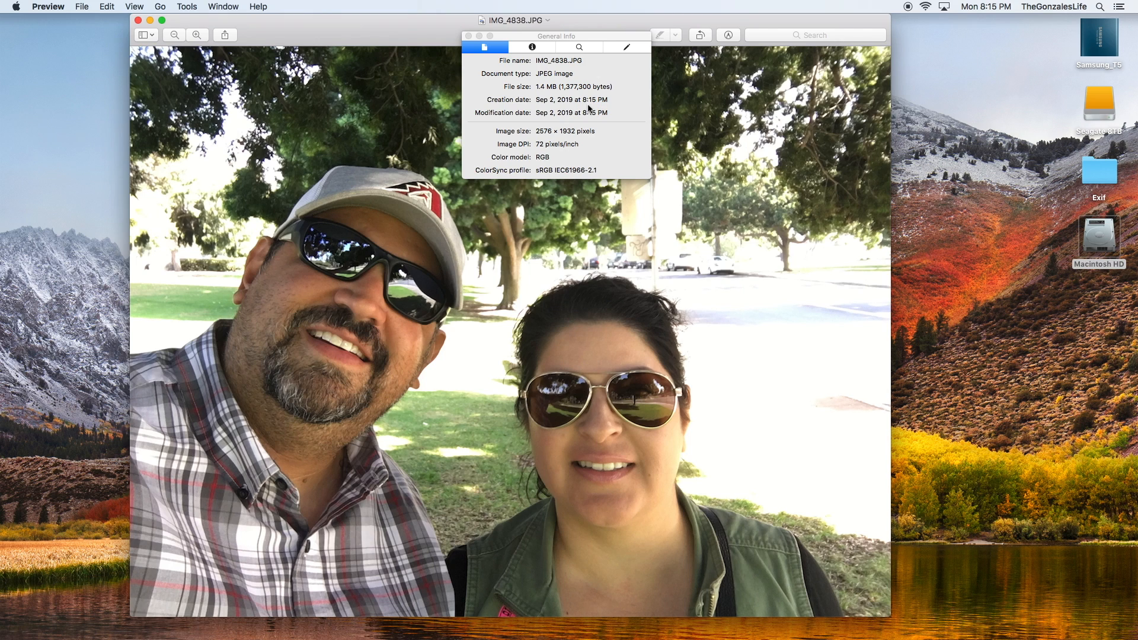
pyautogui.click(534, 47)
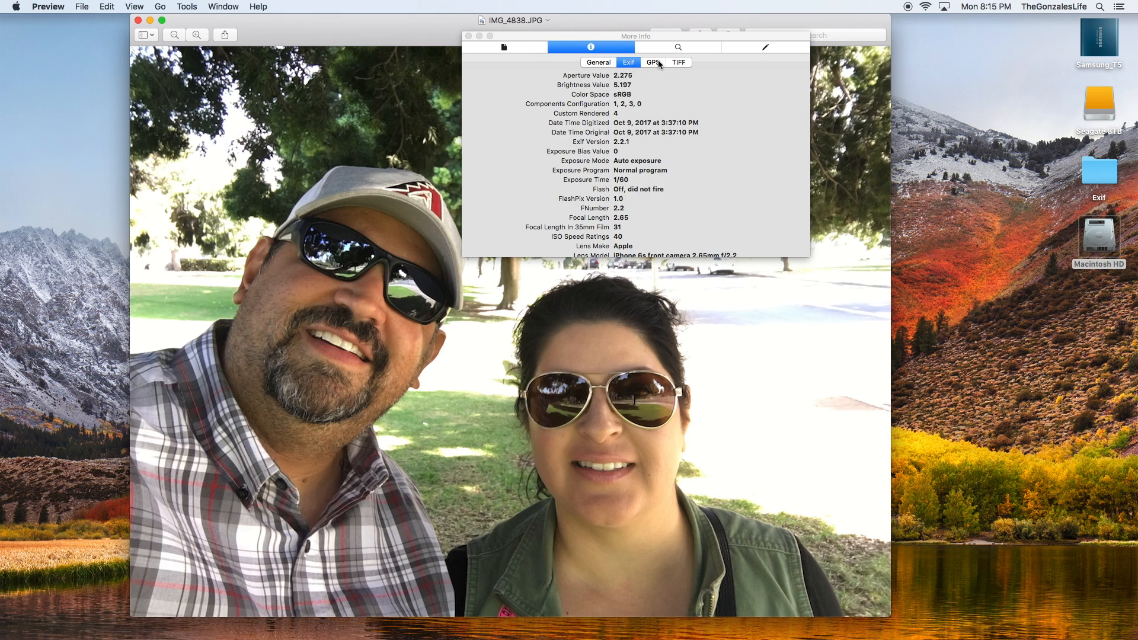
pyautogui.click(653, 62)
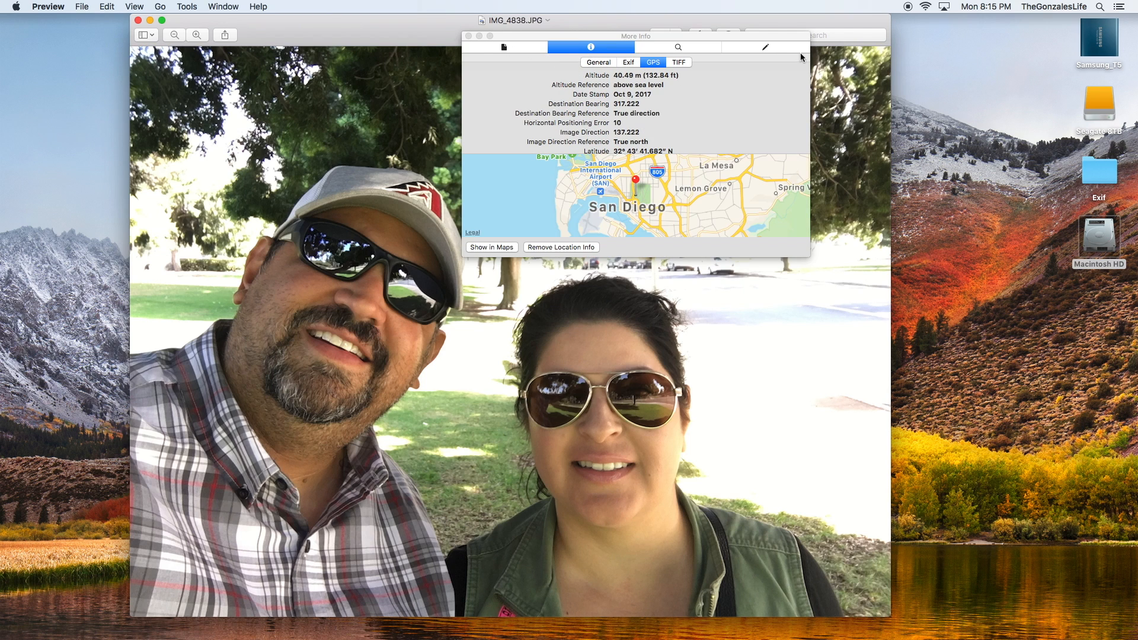
pyautogui.click(468, 36)
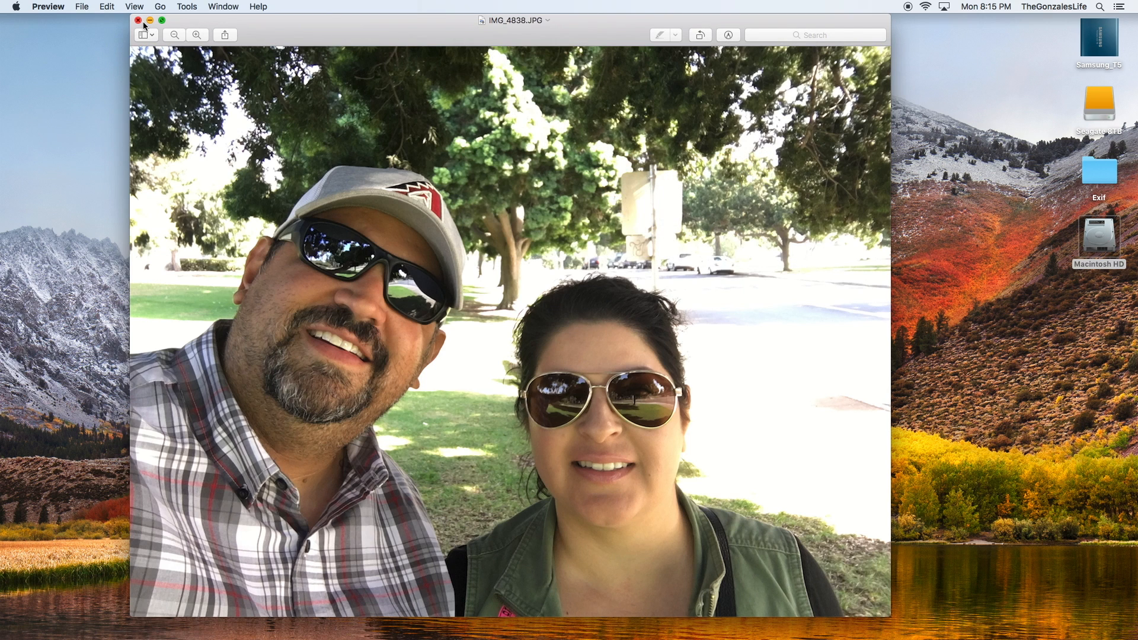
# - Close the Preview window and launch Photos Exif Editor from the Dock
pyautogui.click(137, 20)
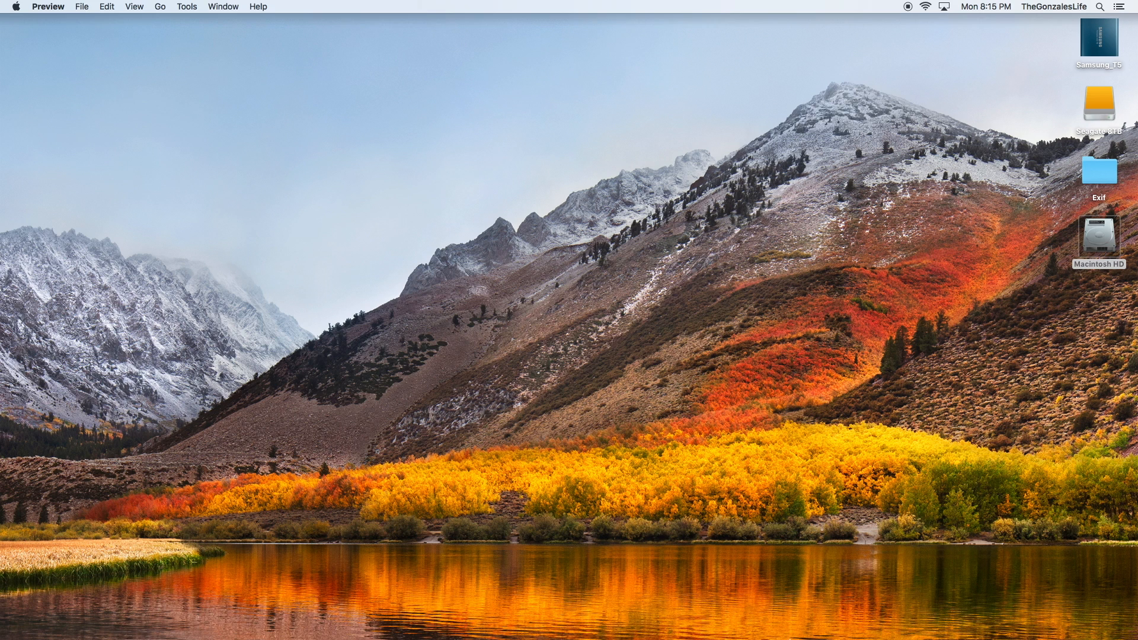
pyautogui.moveTo(564, 593)
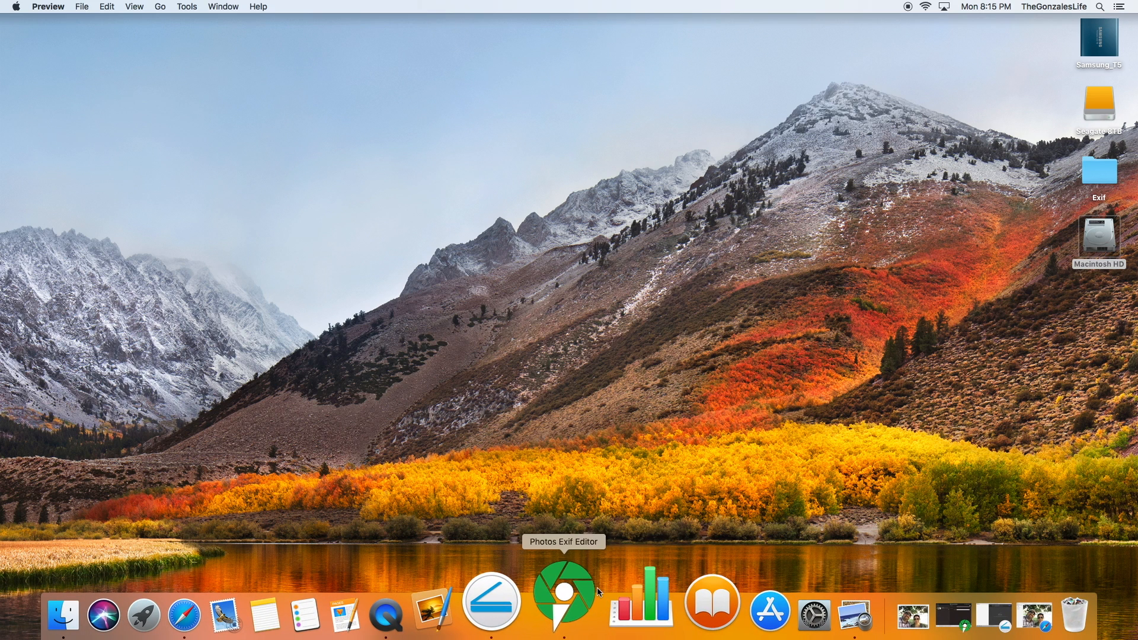
pyautogui.click(563, 601)
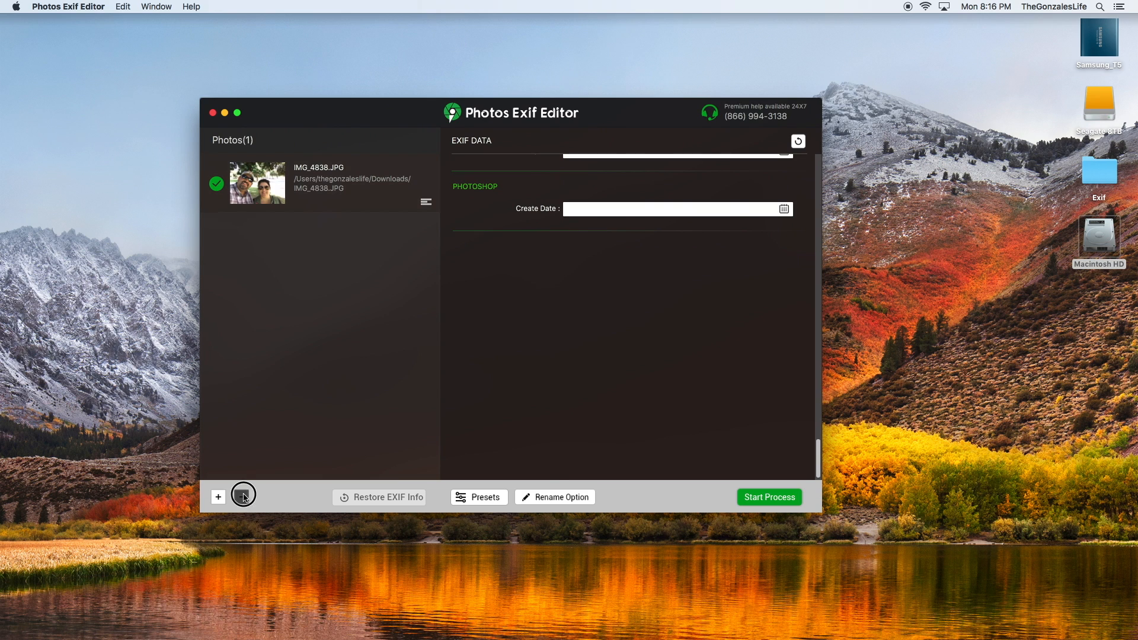
# - Replace the loaded photo with IMG_4838.JPG from Downloads and review its iPhone 6s Oct 9, 2017 fields
pyautogui.click(243, 497)
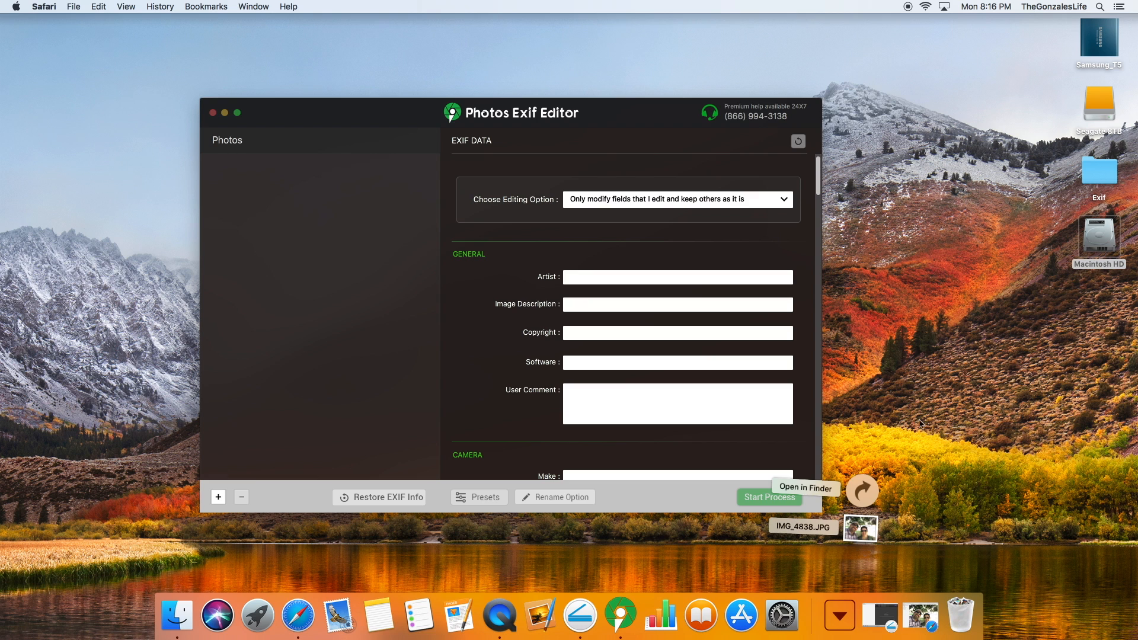
pyautogui.click(805, 488)
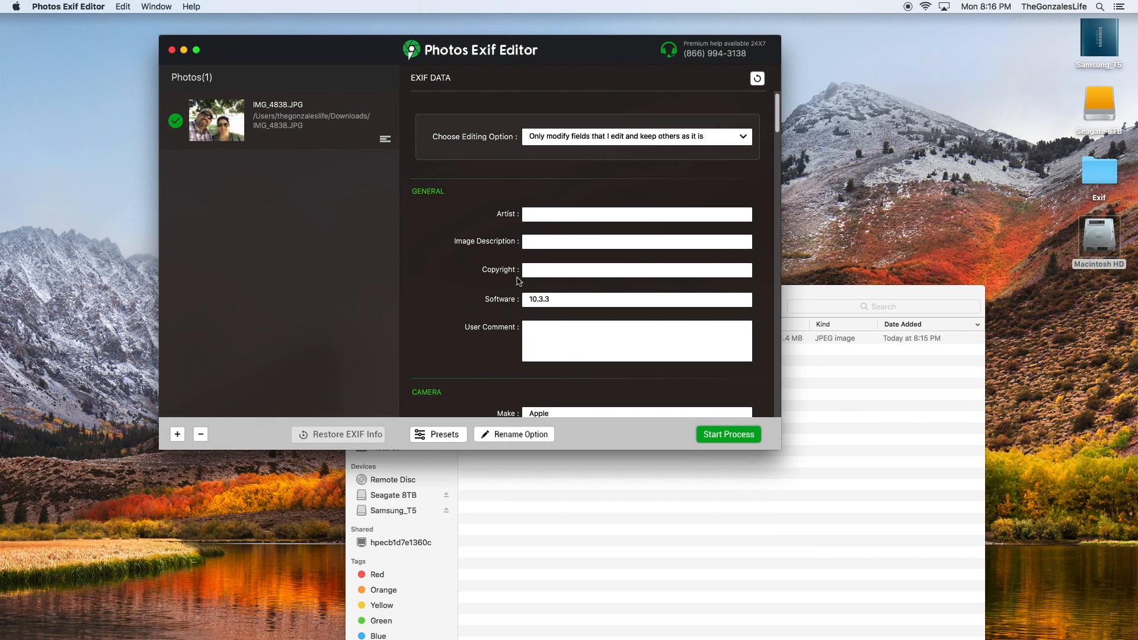
pyautogui.scroll(-3)
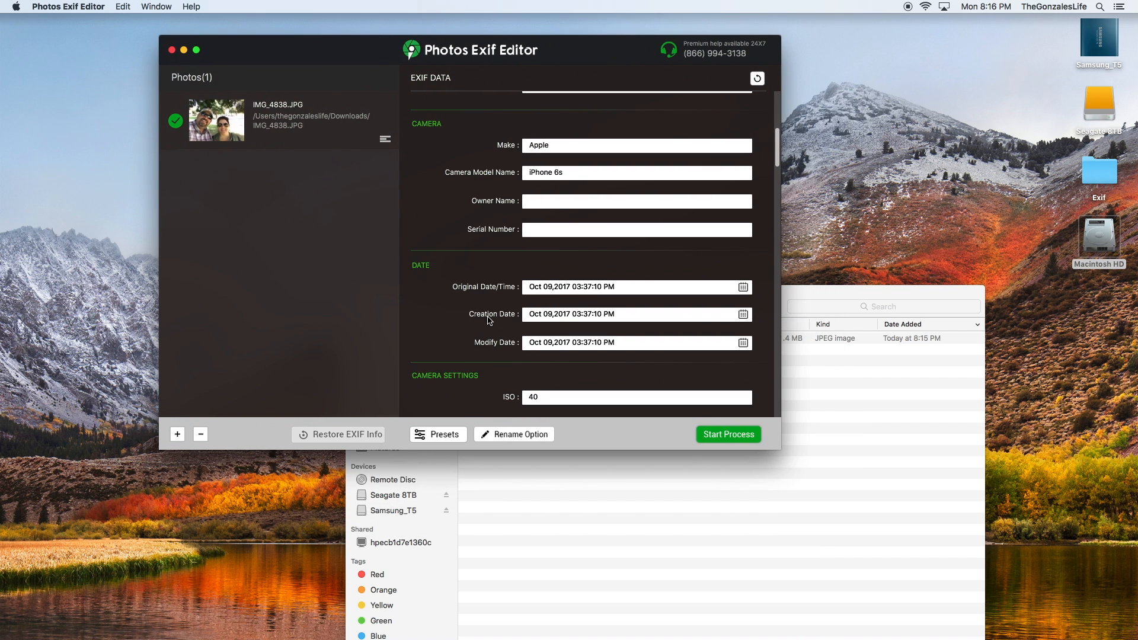
pyautogui.scroll(3)
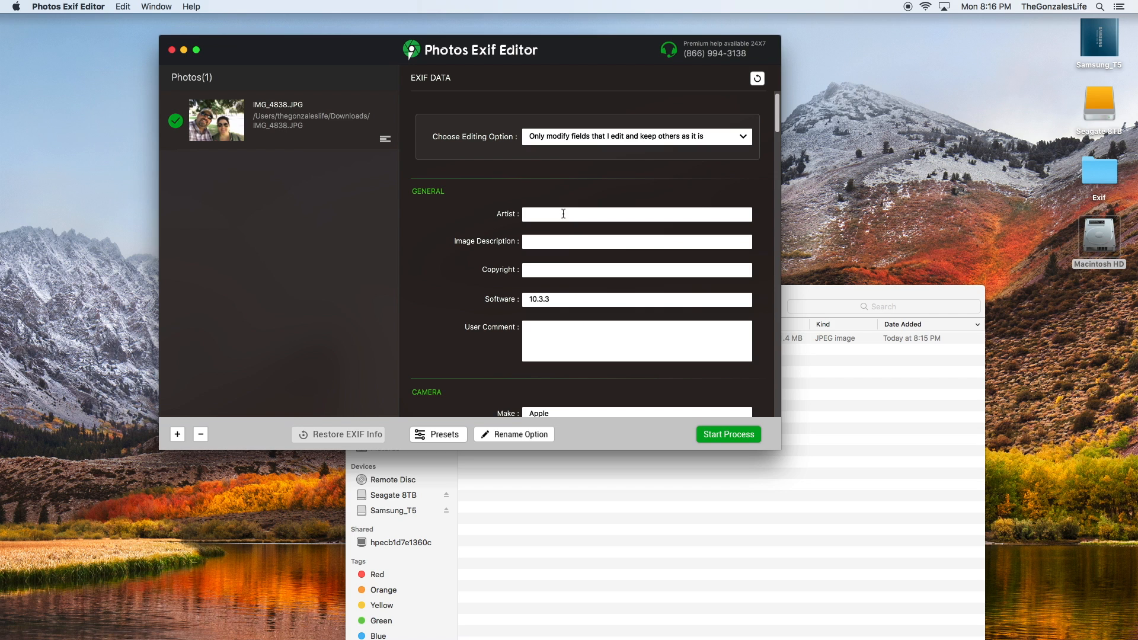